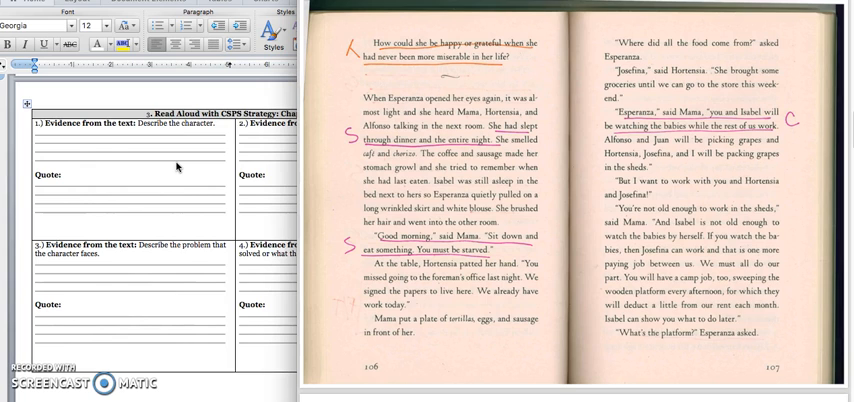
mouse_move(738, 176)
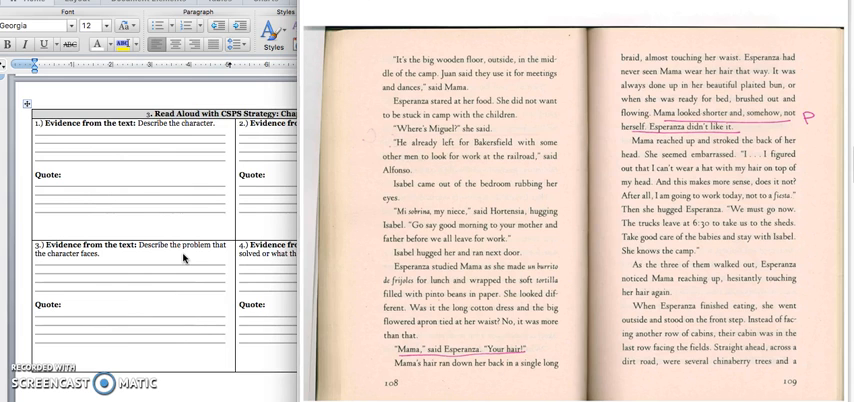
mouse_move(184, 258)
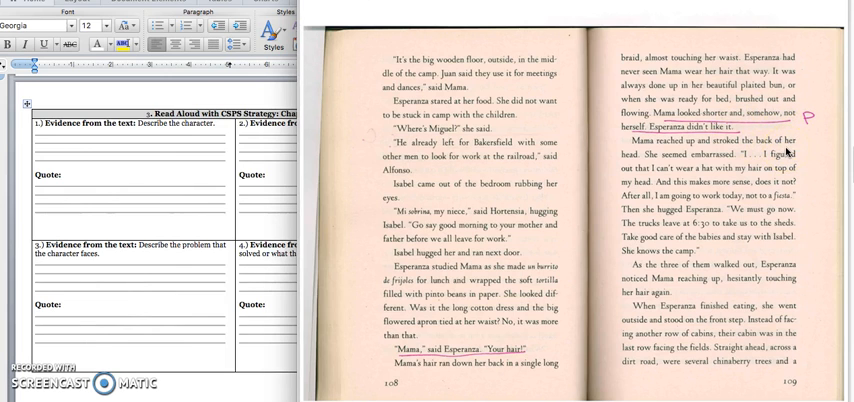
mouse_move(822, 268)
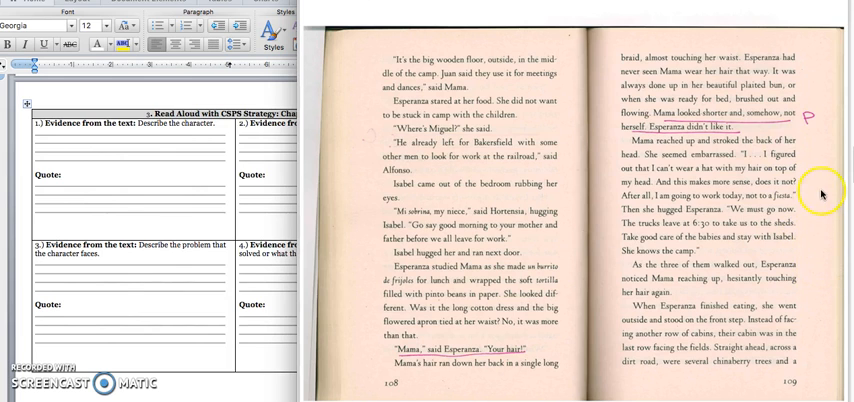
mouse_move(818, 200)
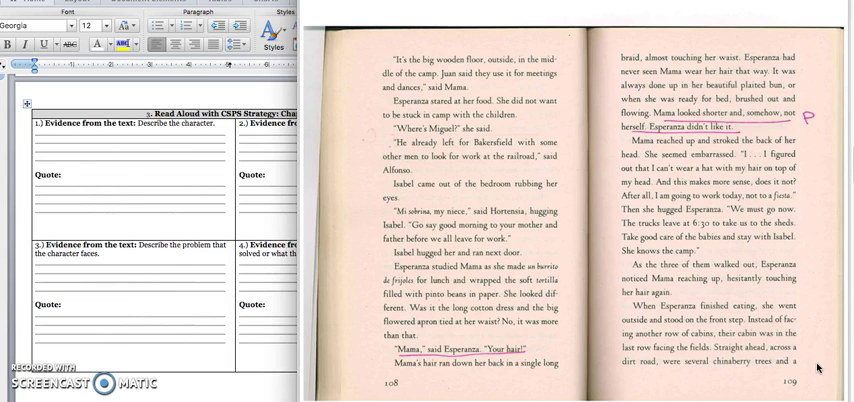
scroll(down, 3)
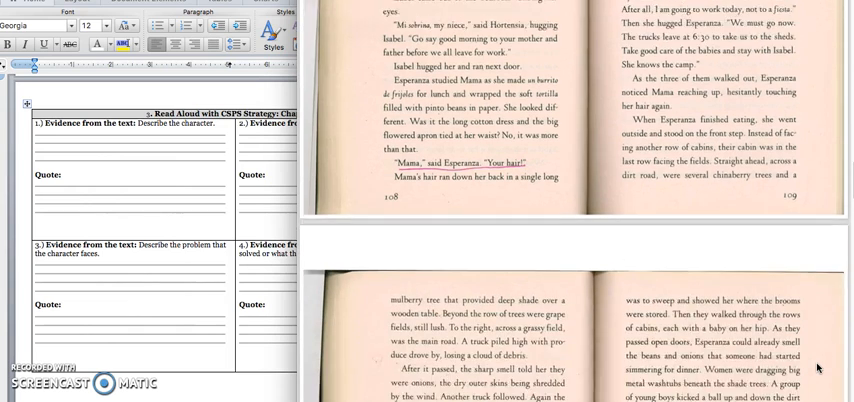
scroll(down, 3)
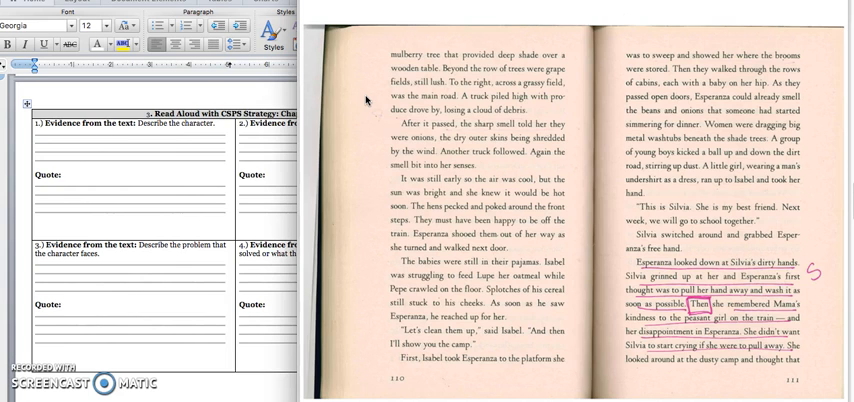
mouse_move(368, 202)
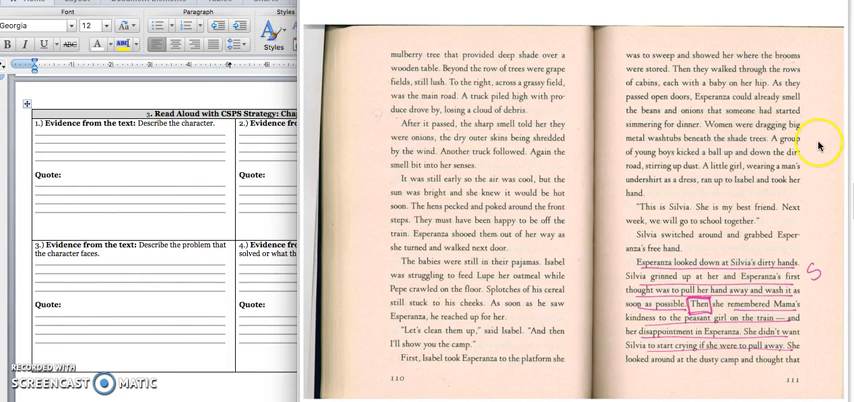
mouse_move(818, 148)
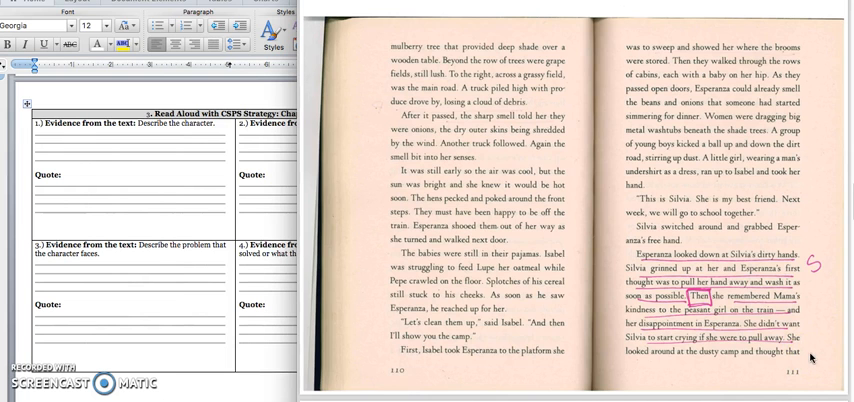
scroll(down, 3)
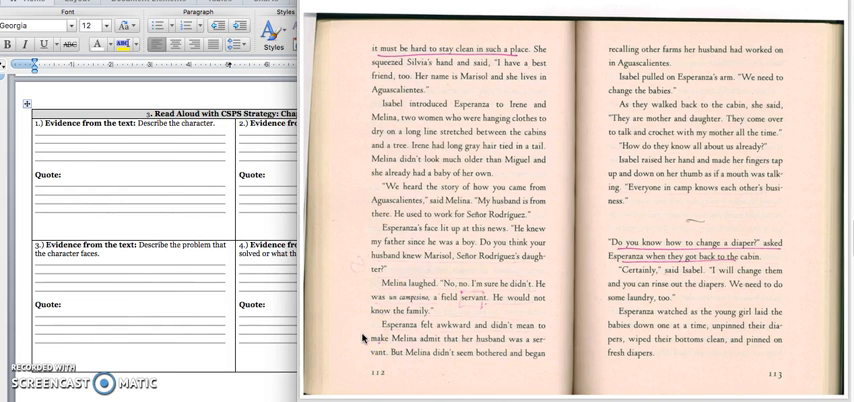
mouse_move(730, 188)
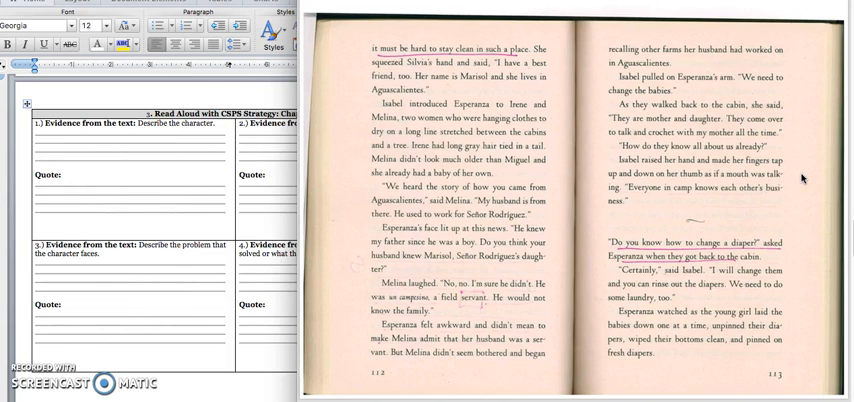
scroll(down, 3)
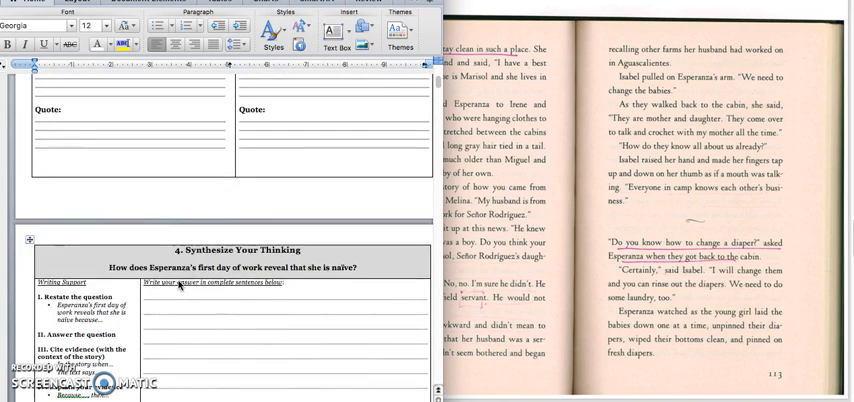
scroll(down, 3)
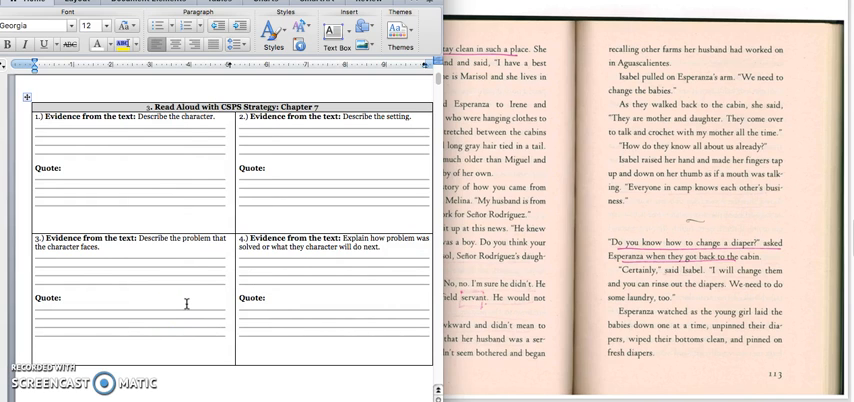
mouse_move(490, 312)
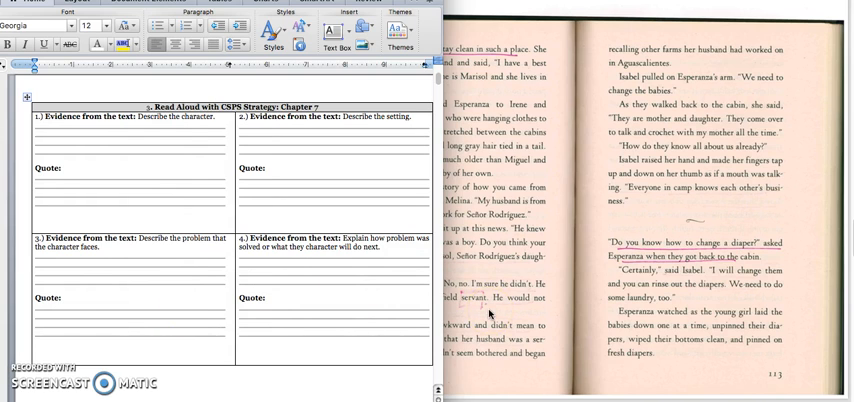